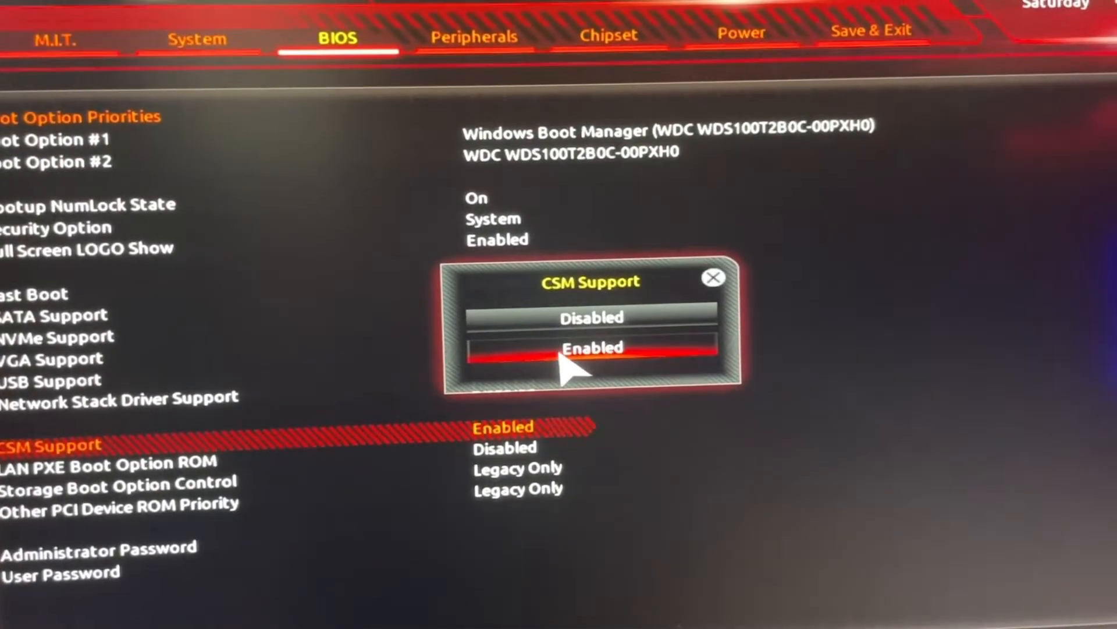
- Select Disabled for CSM Support in the BIOS tab popup
click(591, 316)
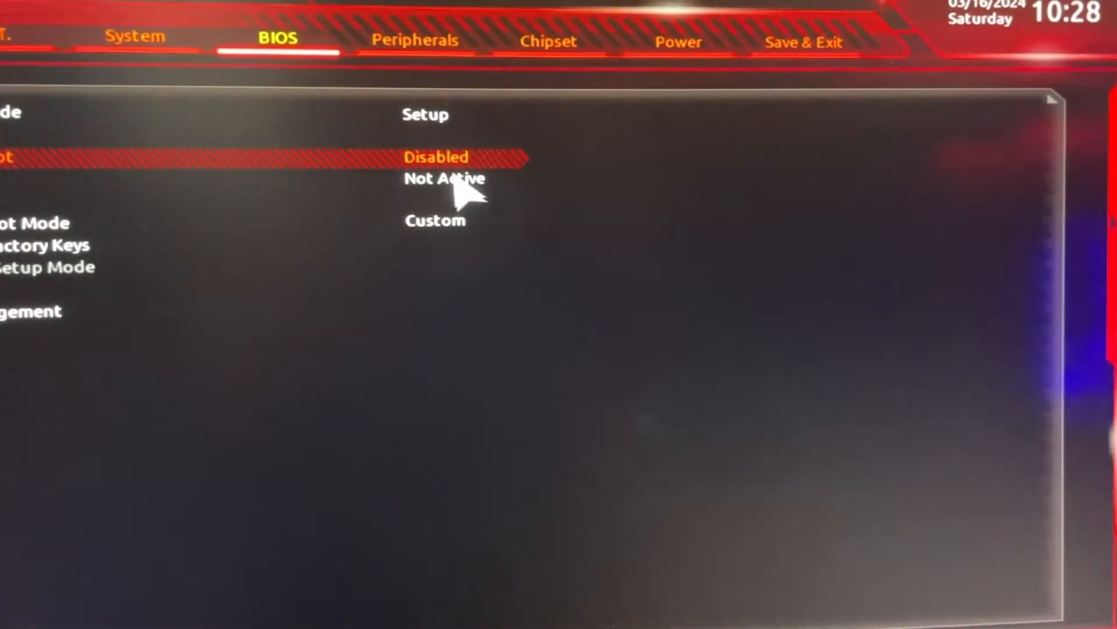
click(436, 157)
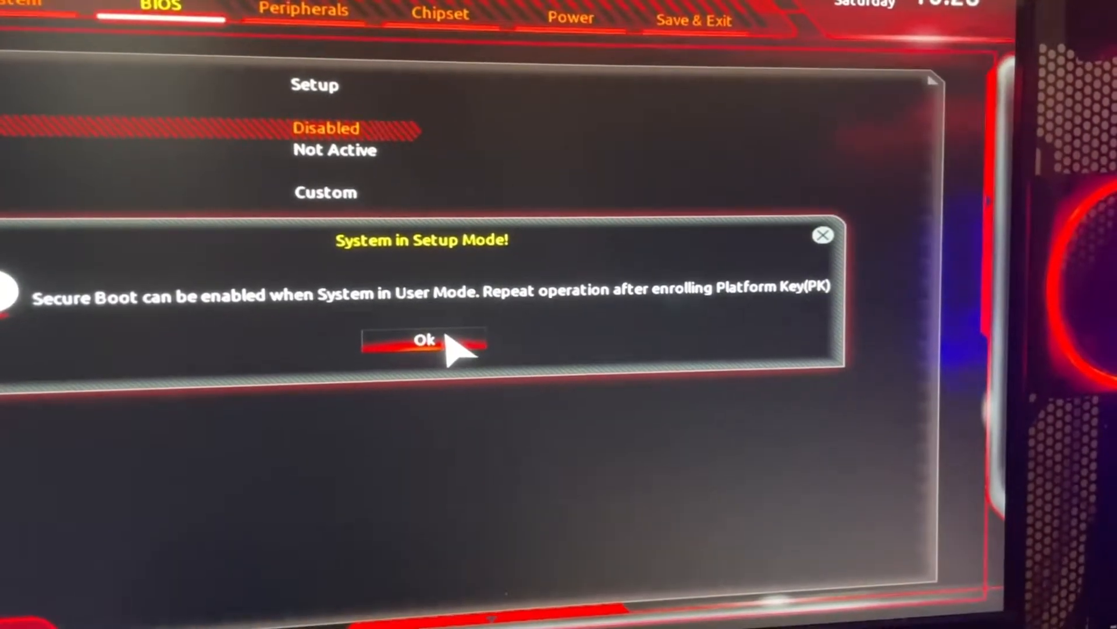
click(423, 340)
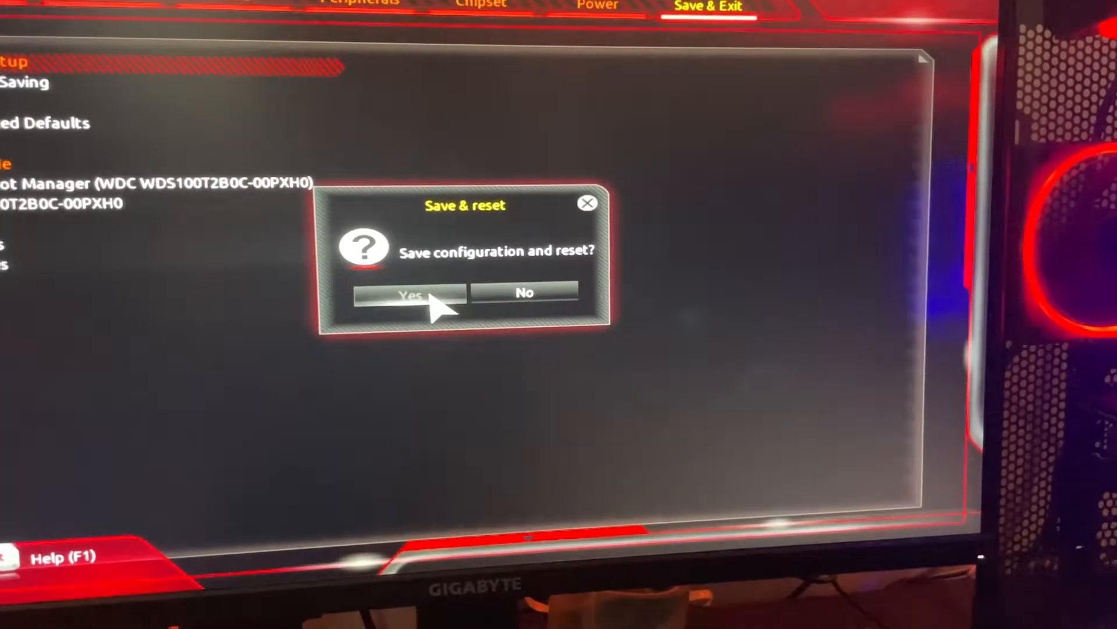
- Confirm Yes in the Save & reset dialog to store settings and restart
click(409, 293)
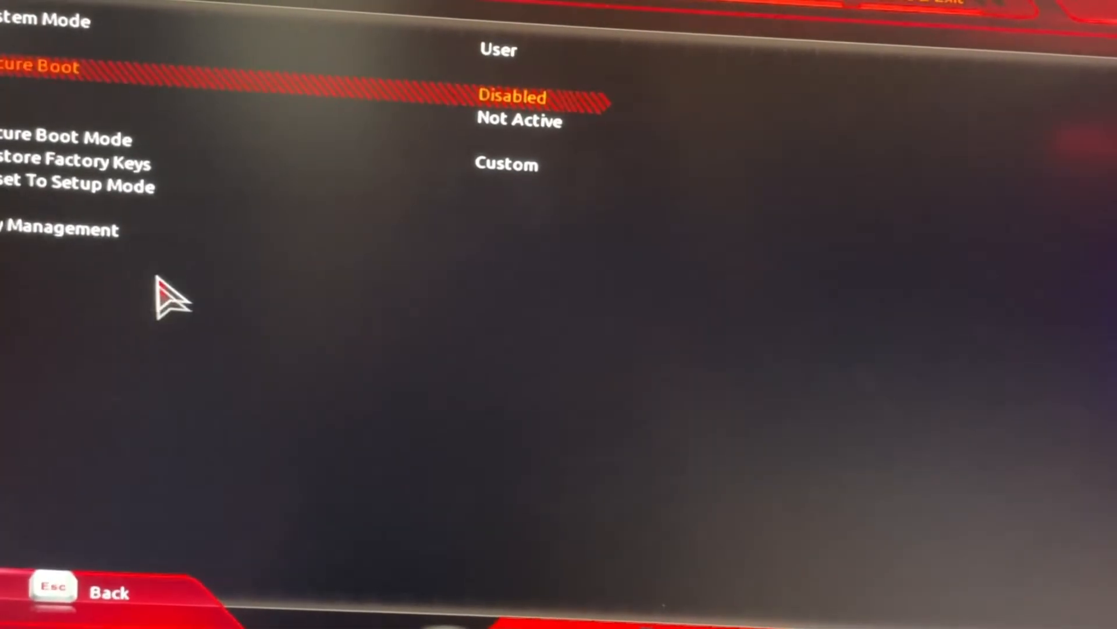
mouse_move(99, 185)
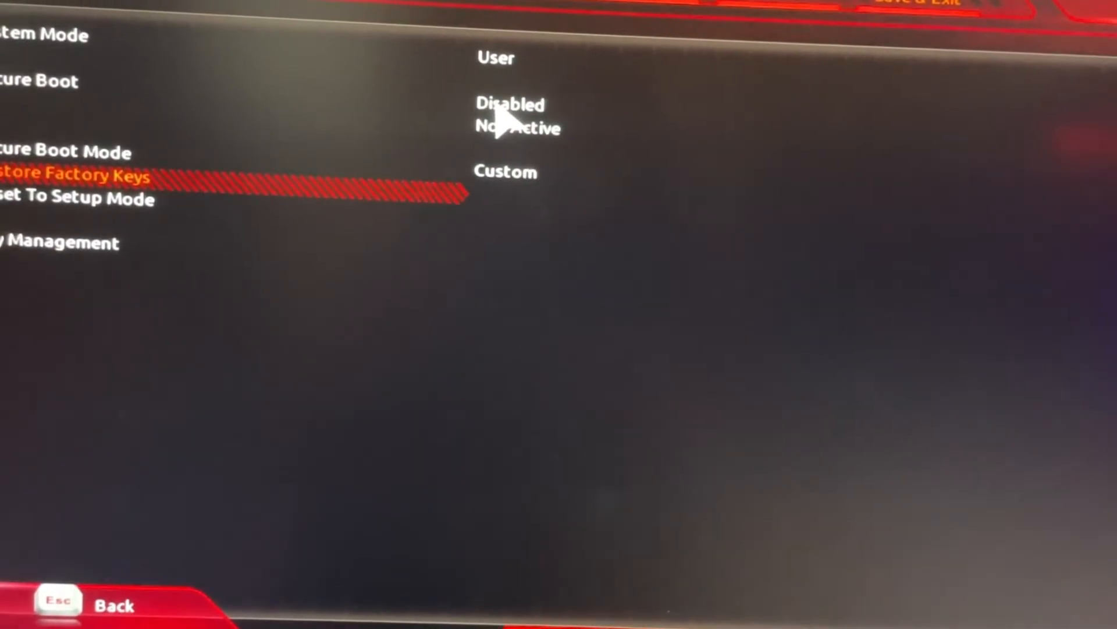
- Set Secure Boot to Enabled and request Save & Exit Setup
click(39, 79)
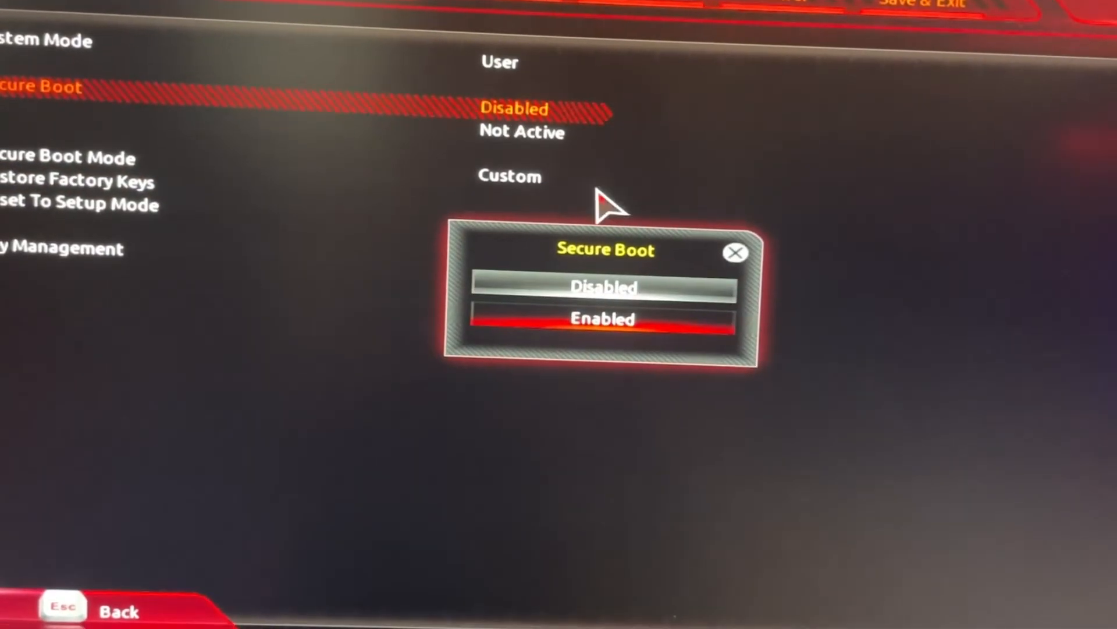
click(602, 318)
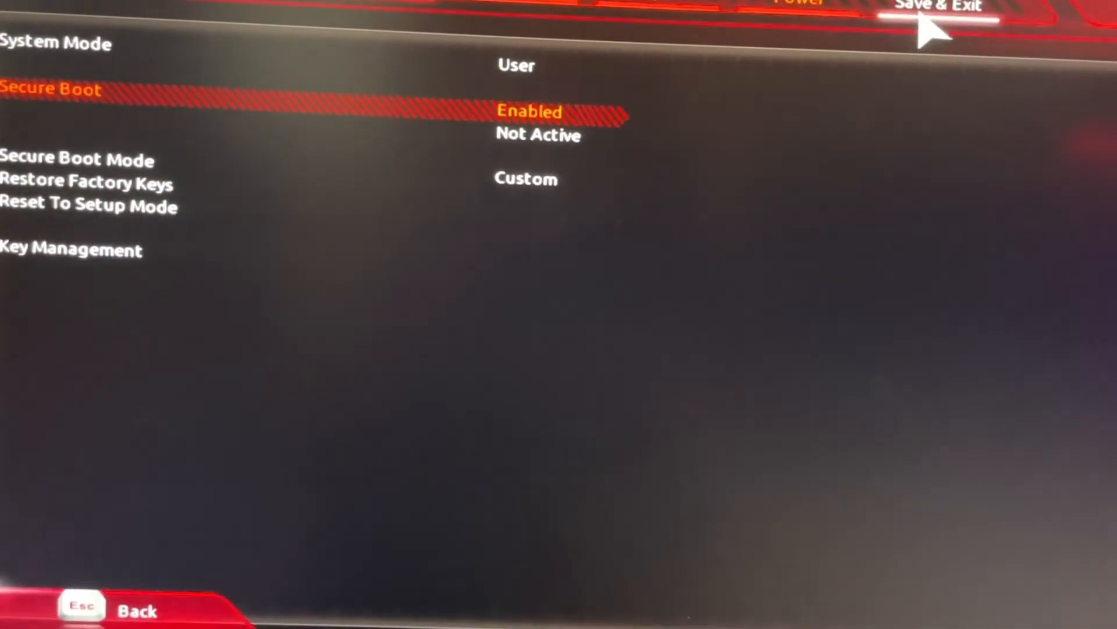
click(936, 6)
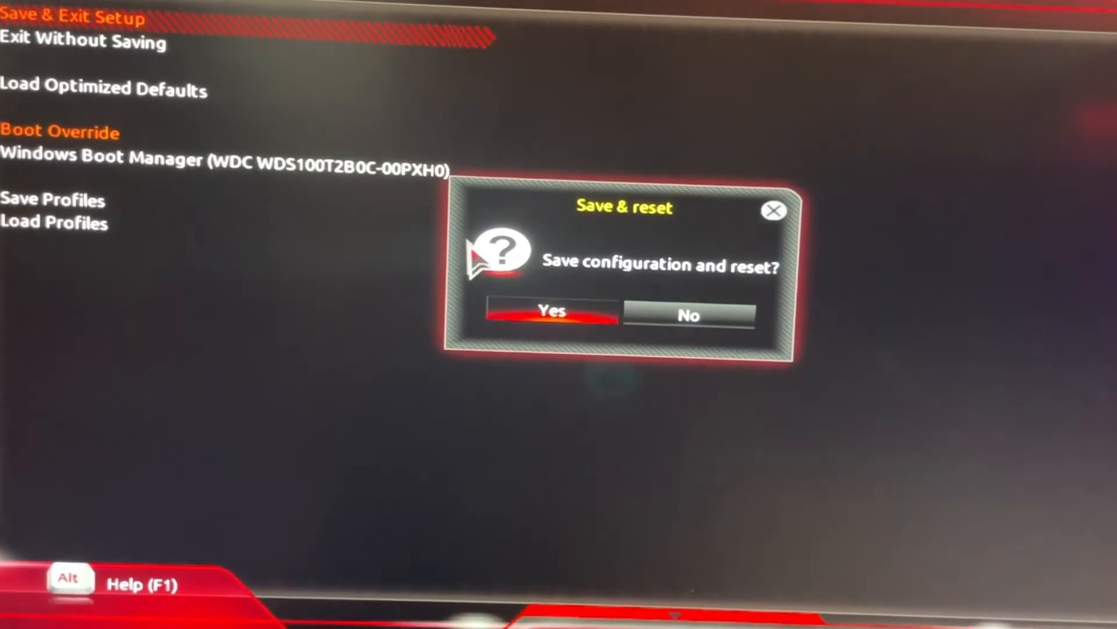